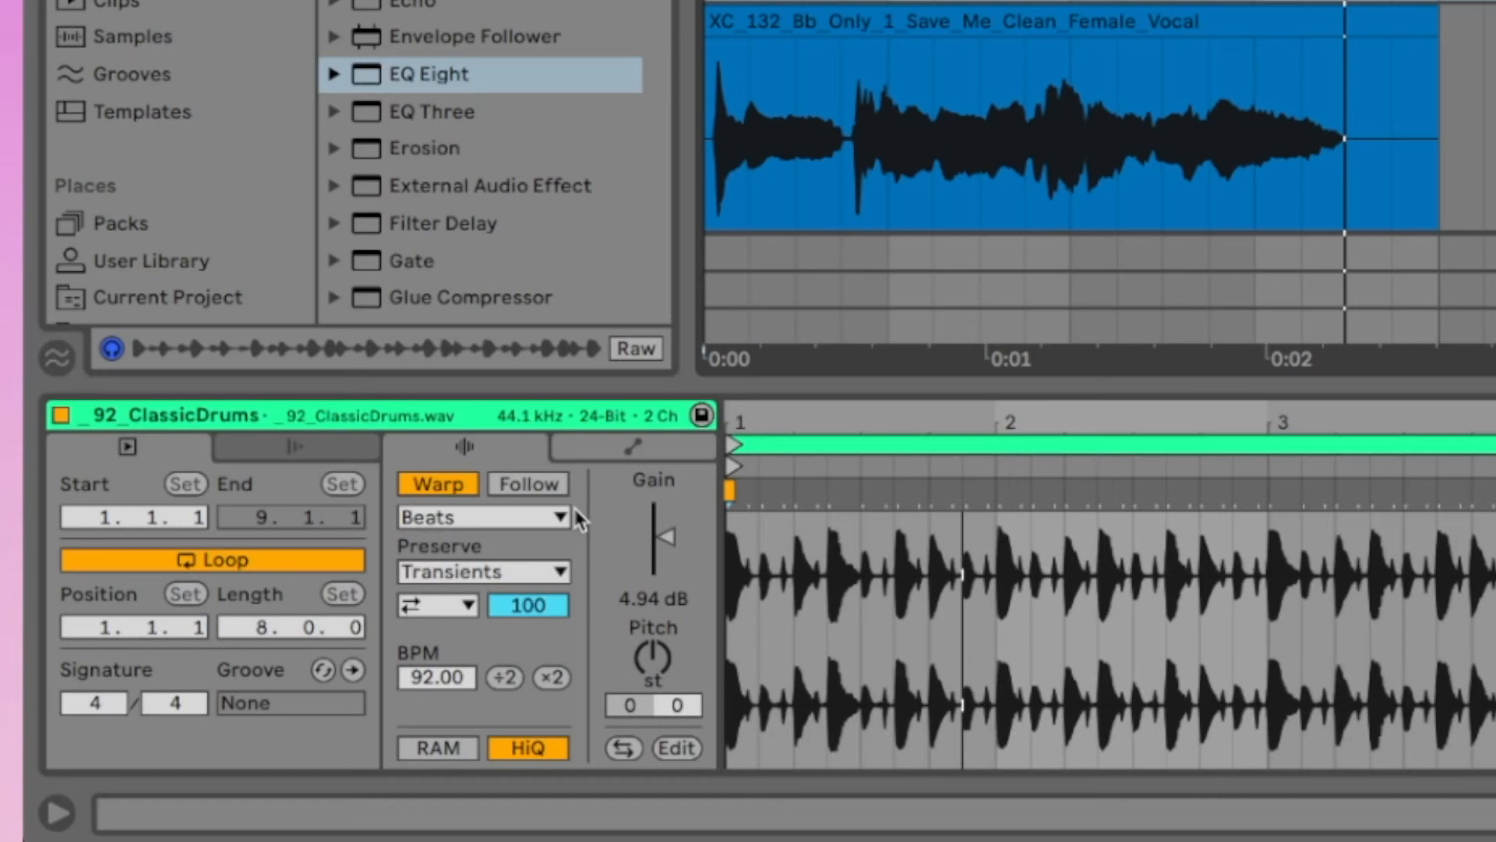
mouse_move(572, 541)
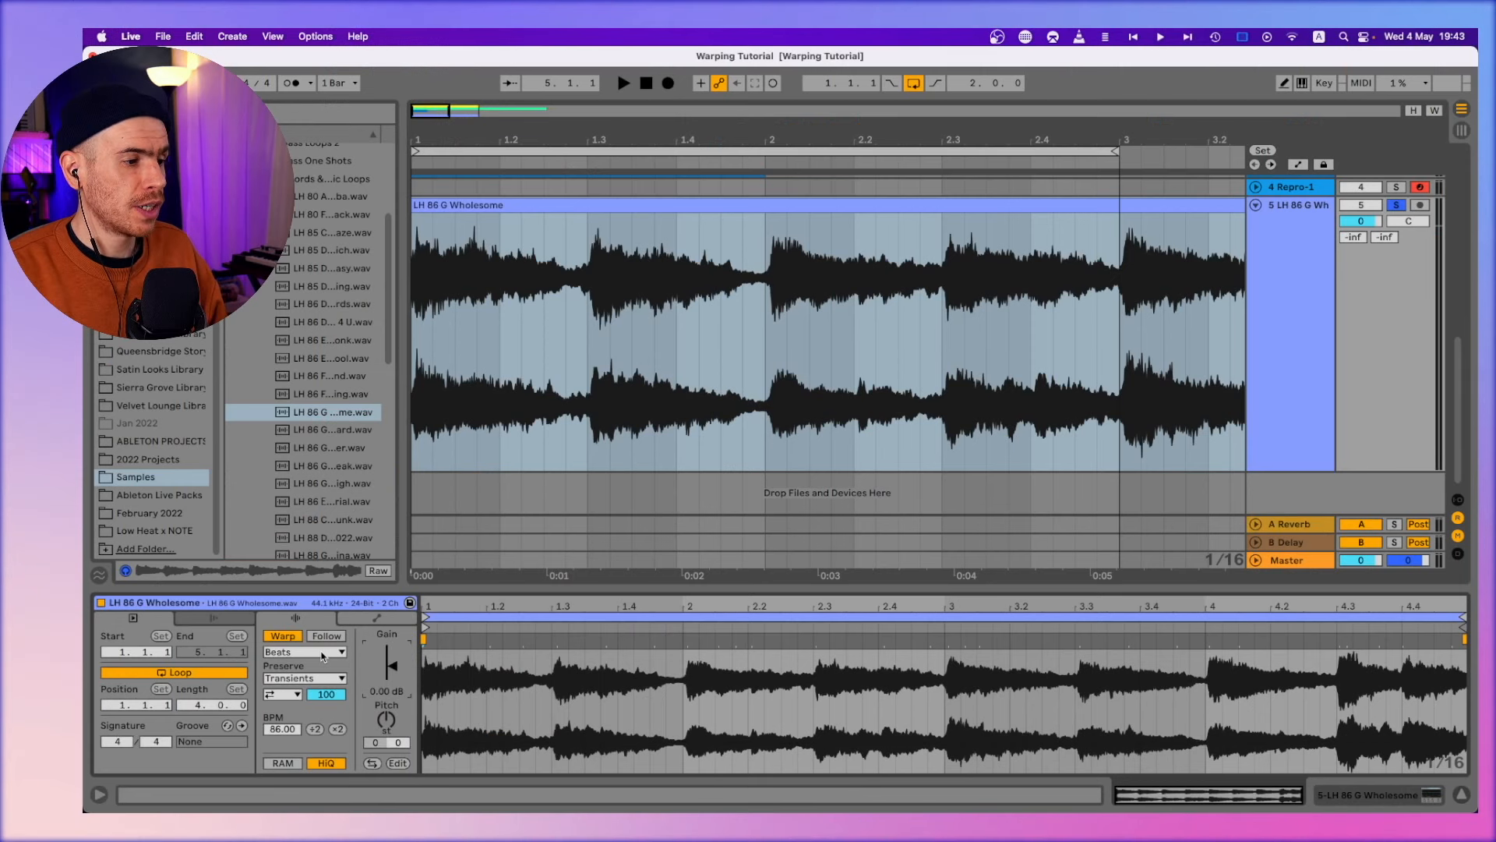
Place the XC_132 Save Me vocal clip into the arrangement for warping in Complex mode
left_click(304, 651)
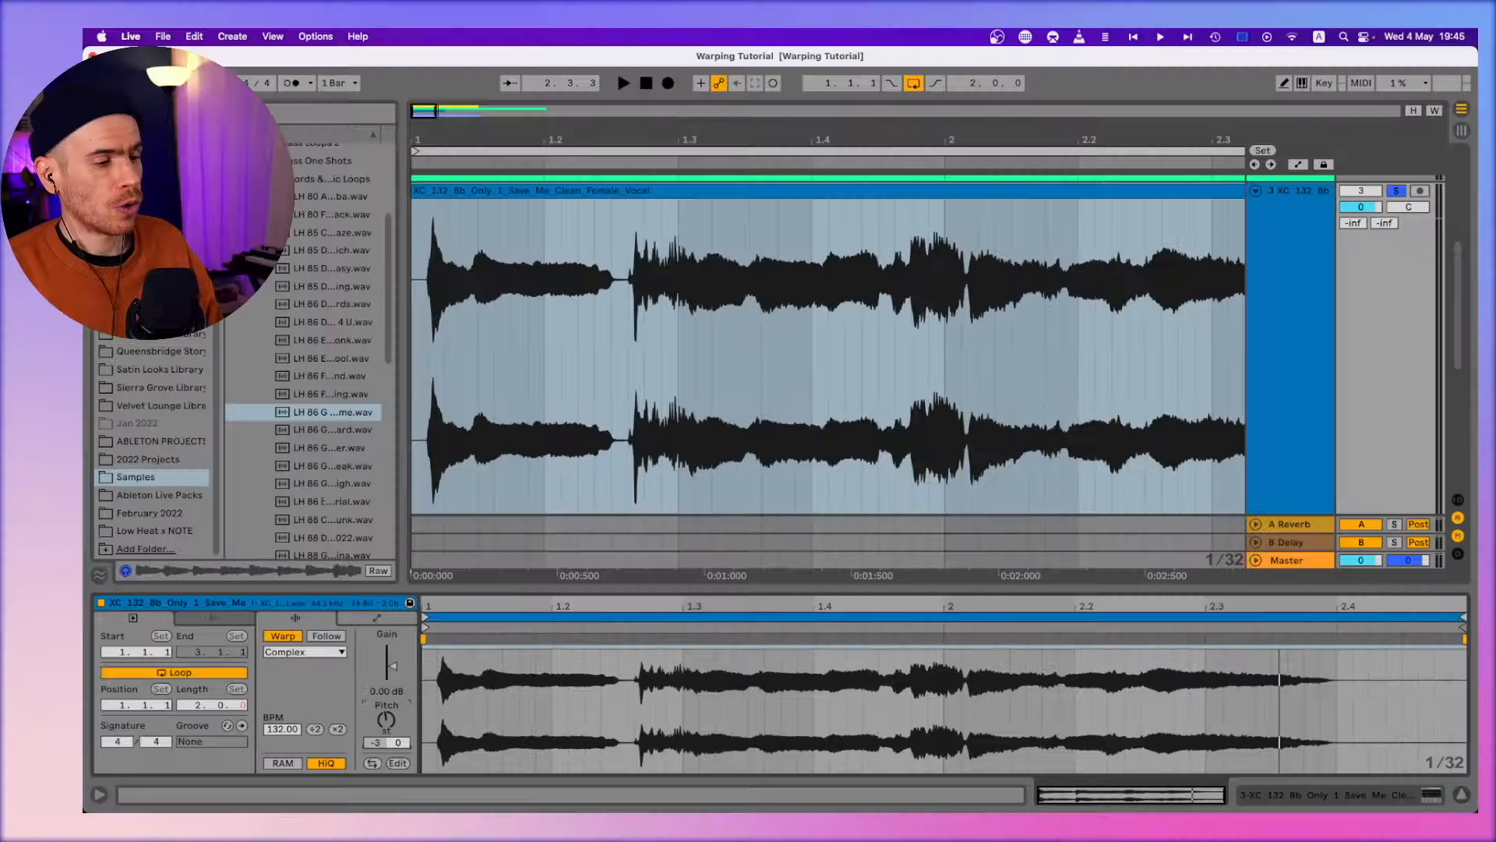
Switch the vocal clip's warp mode to Complex Pro and transpose it up 5 semitones
left_click(385, 722)
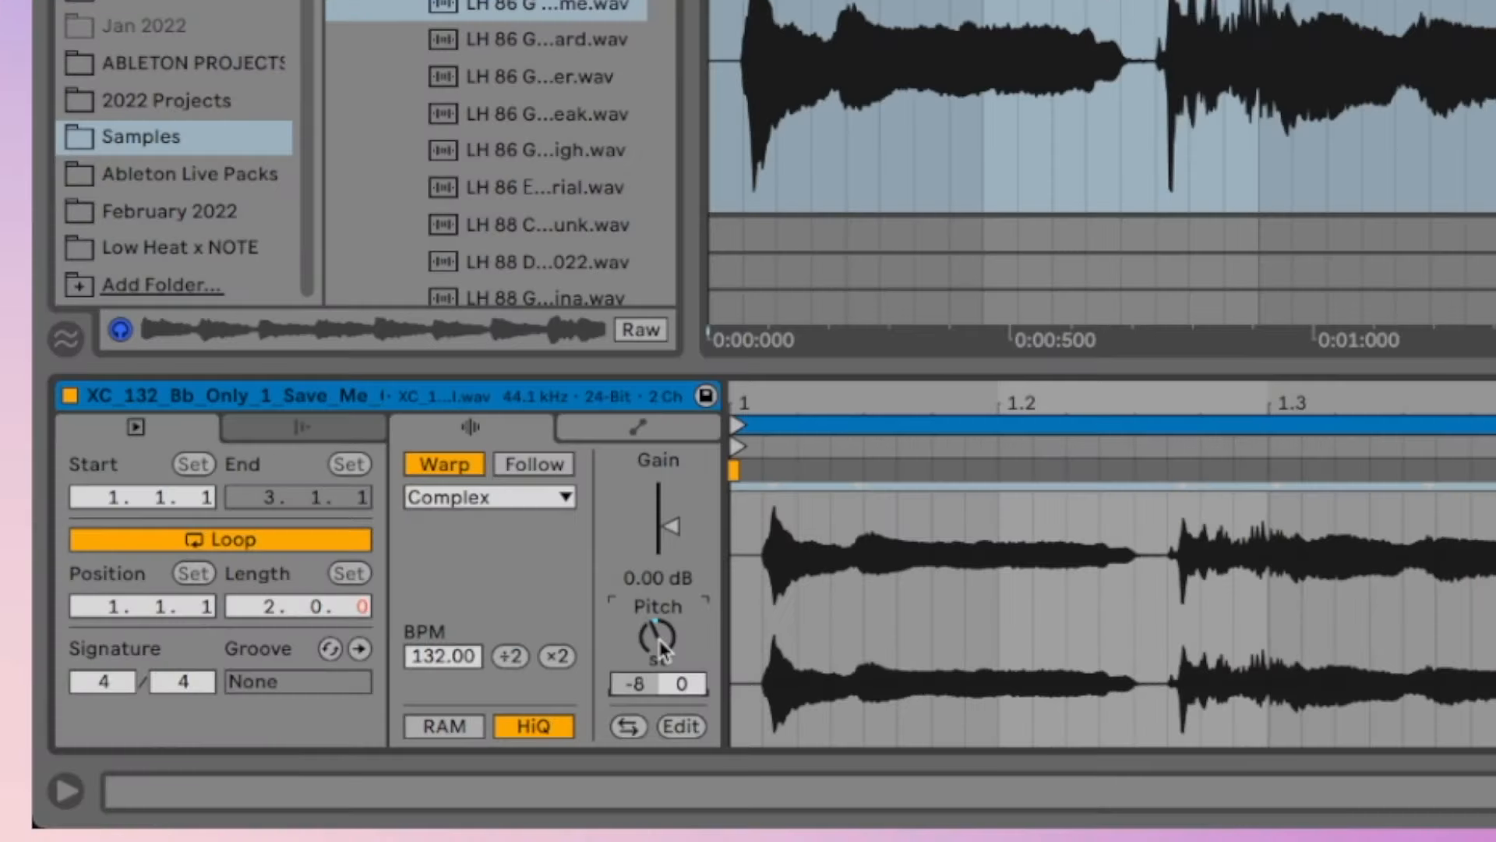
left_click(487, 495)
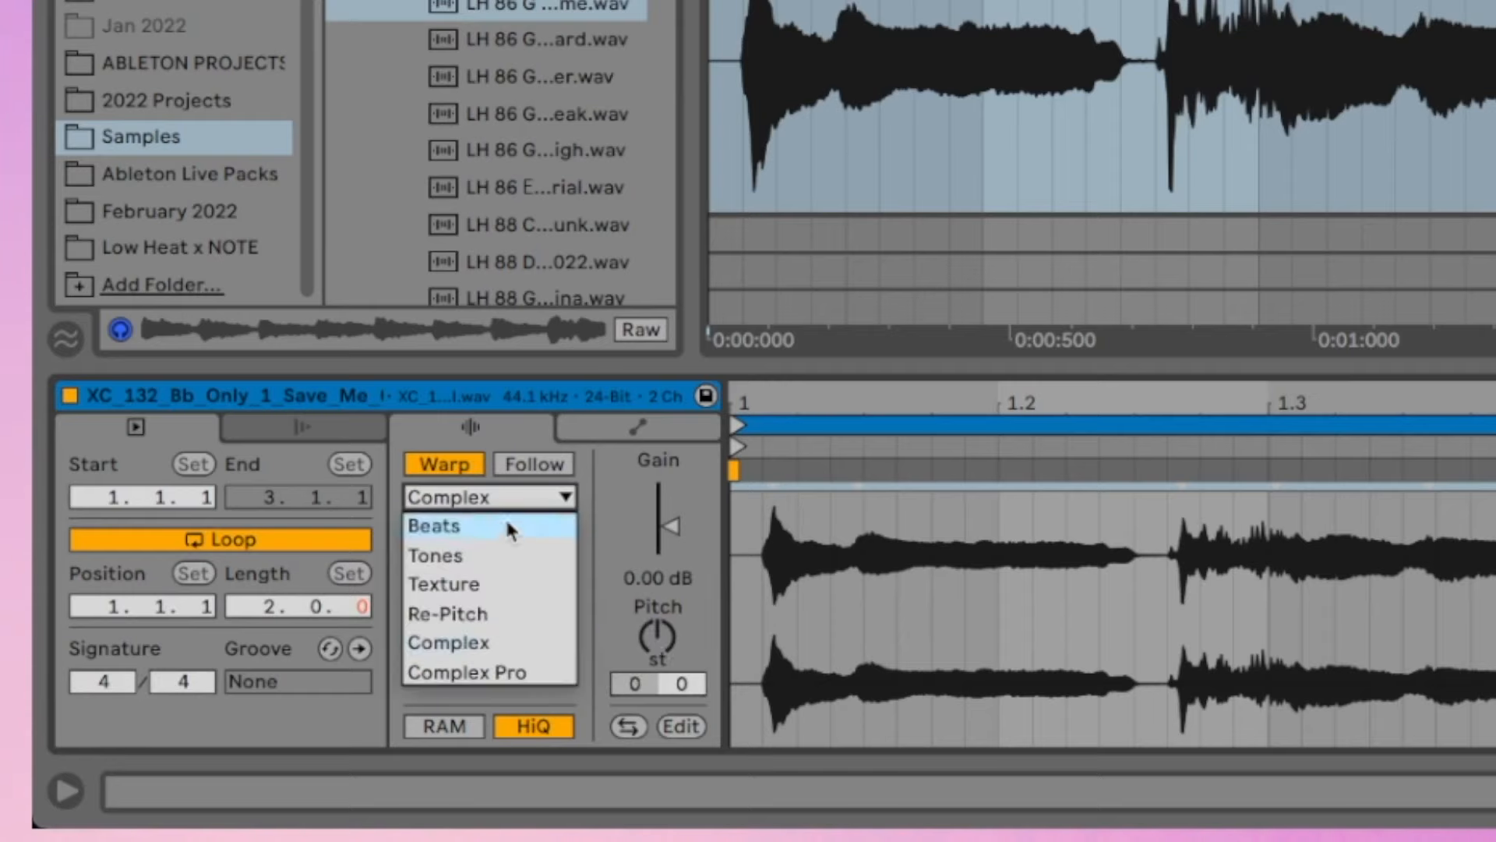
left_click(466, 672)
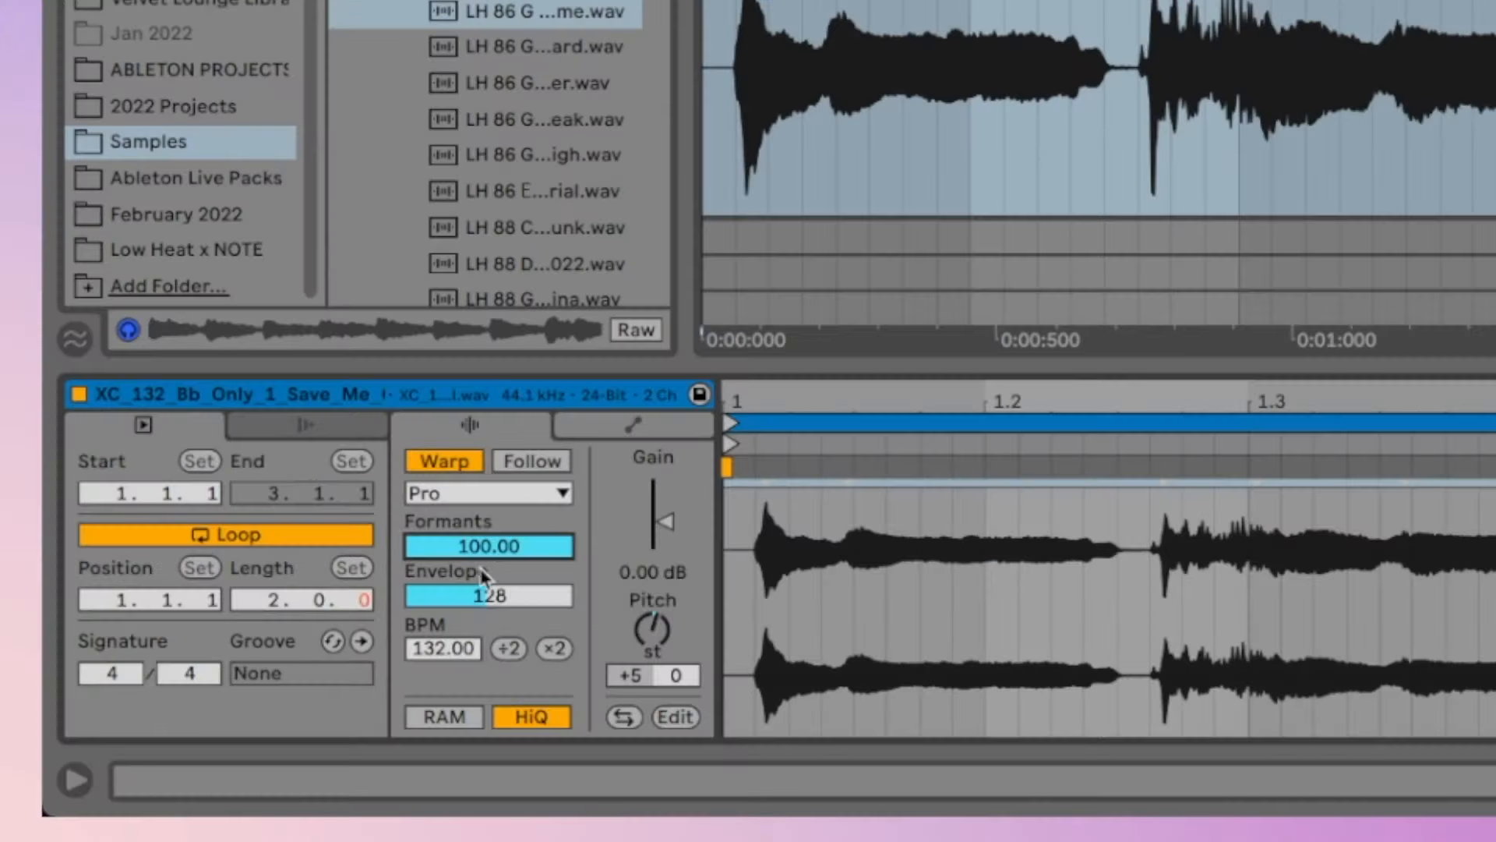
mouse_move(544, 562)
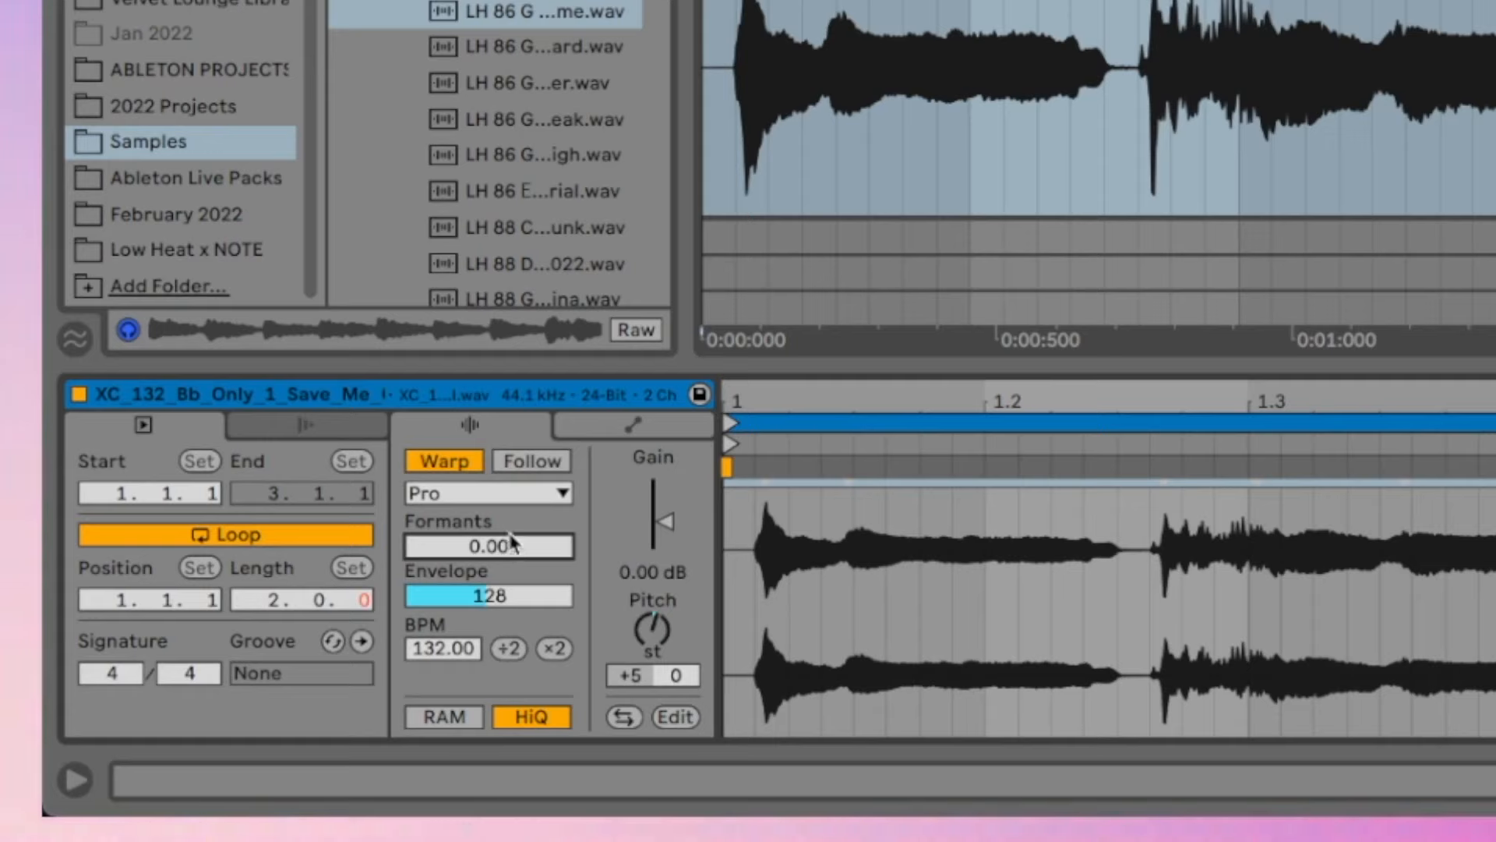
mouse_move(524, 530)
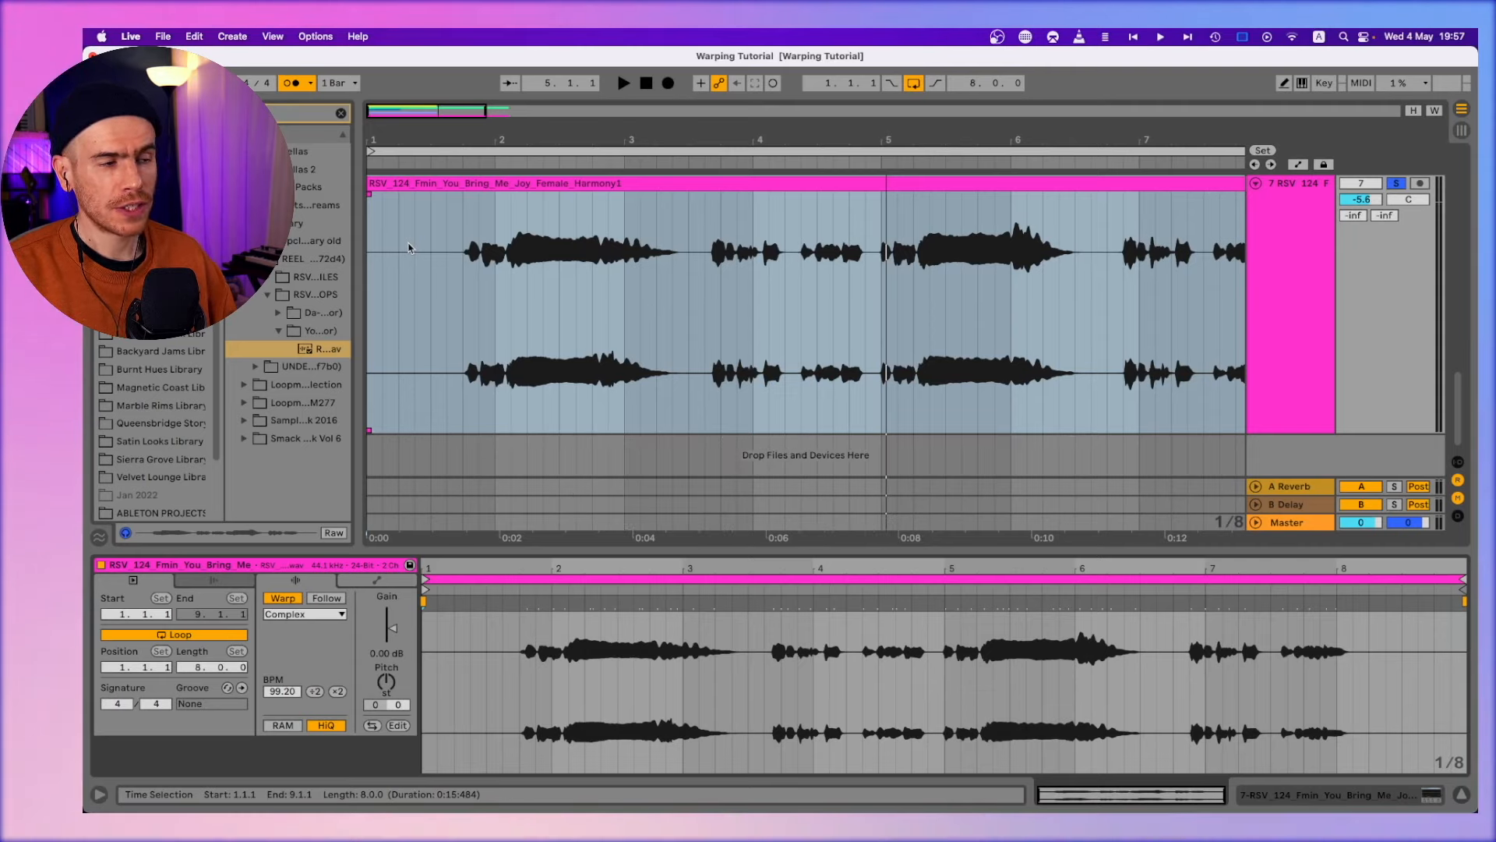
Make the warp marker before the harmony's first phrase bar 1.1.1 at 124 BPM
left_click(622, 82)
type("124")
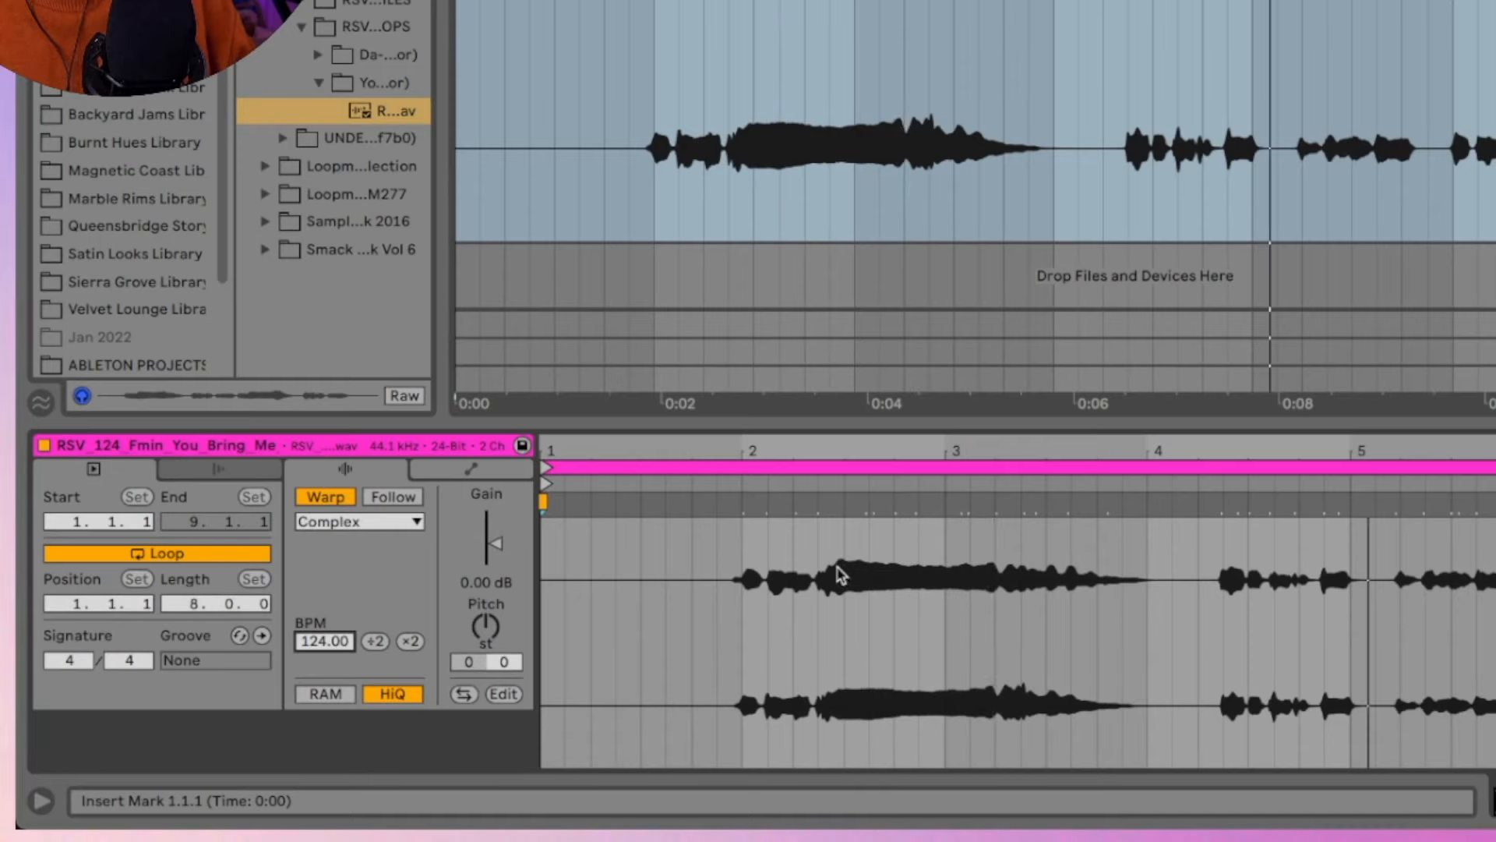
right_click(839, 573)
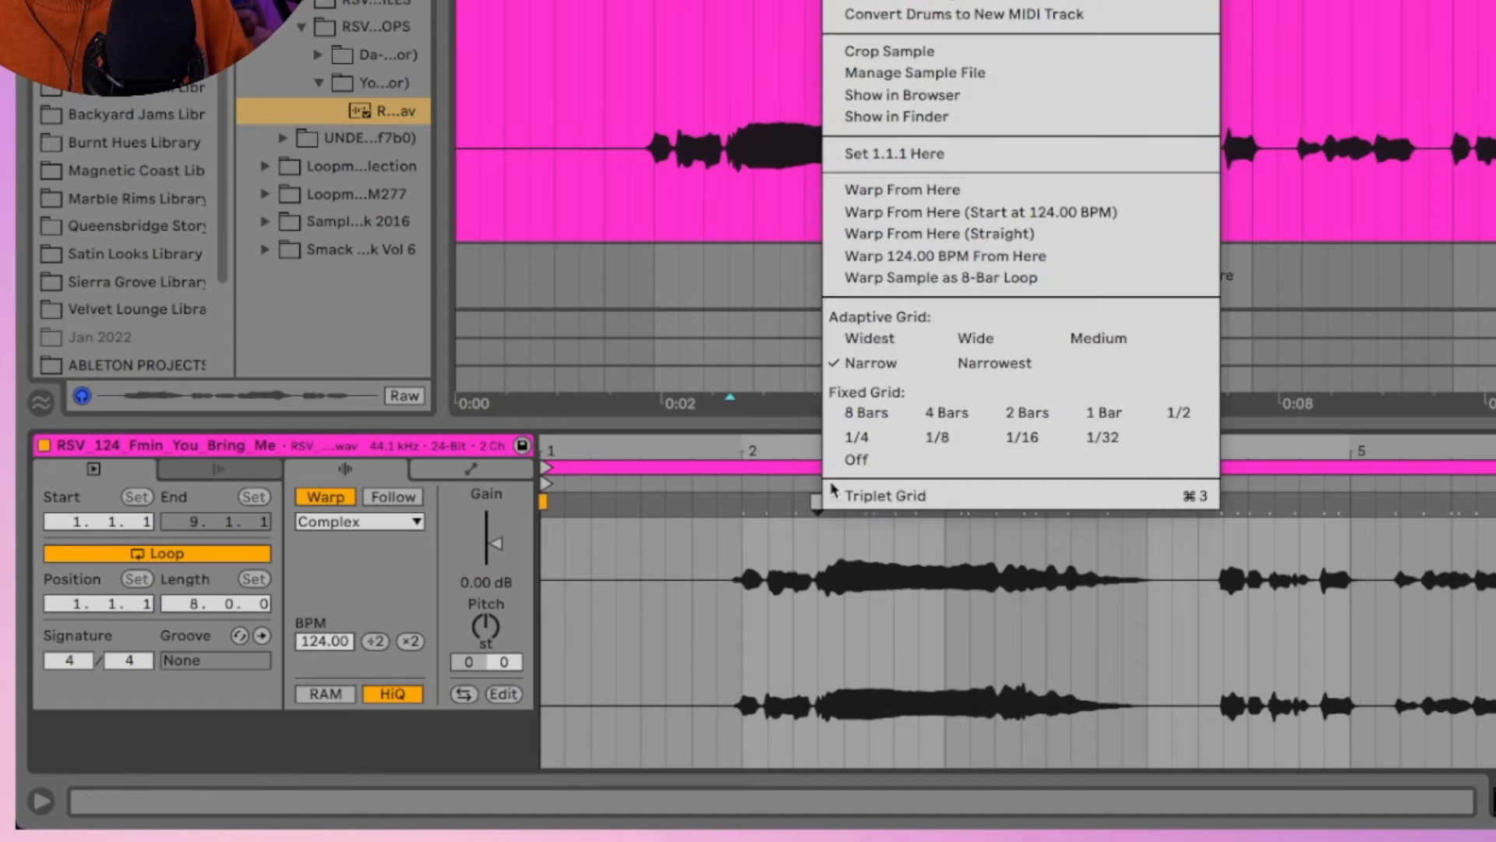
mouse_move(893, 154)
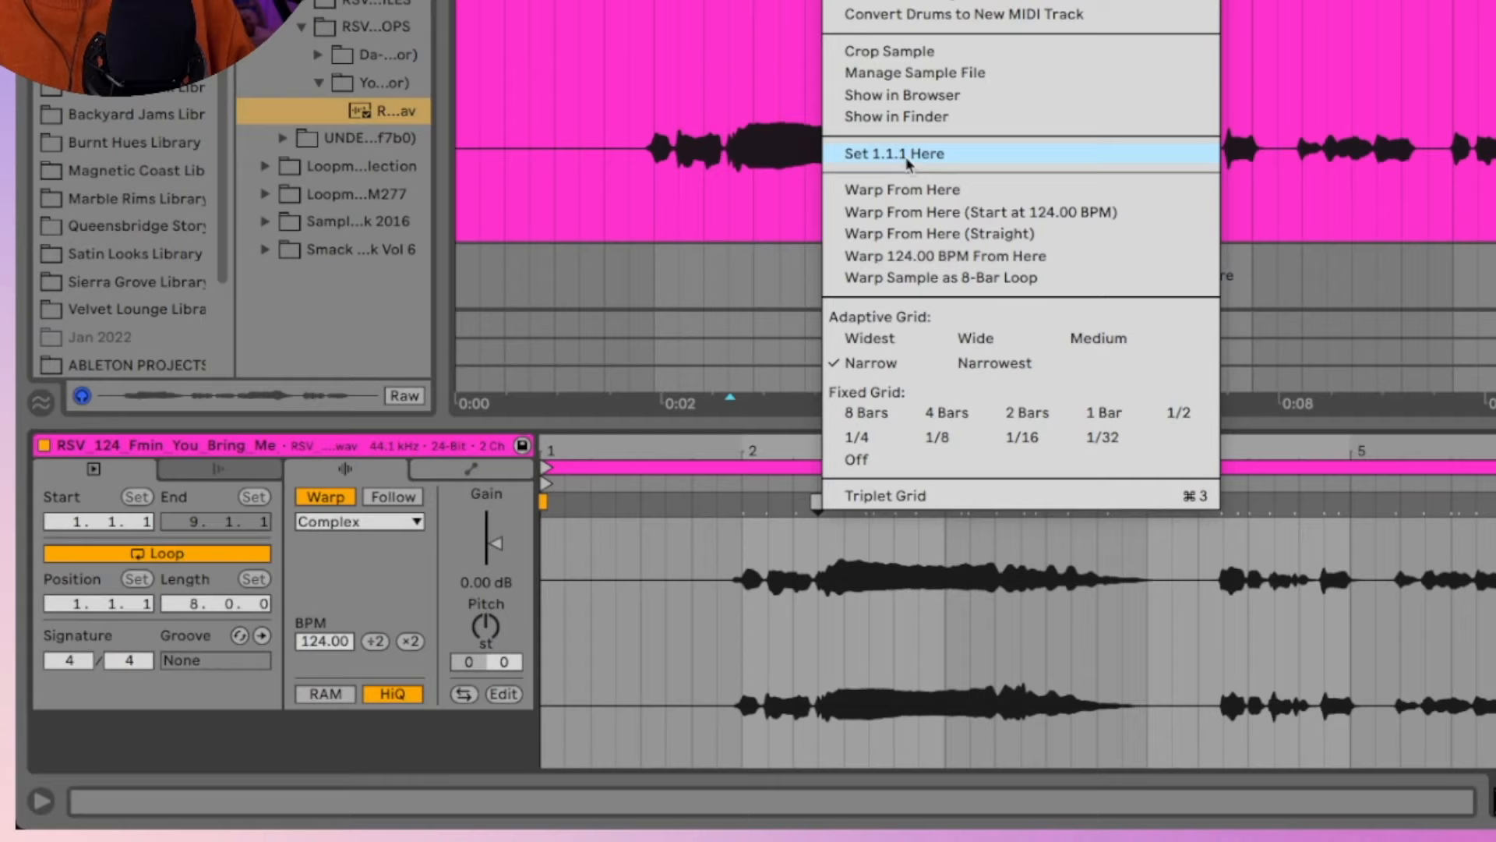
left_click(892, 155)
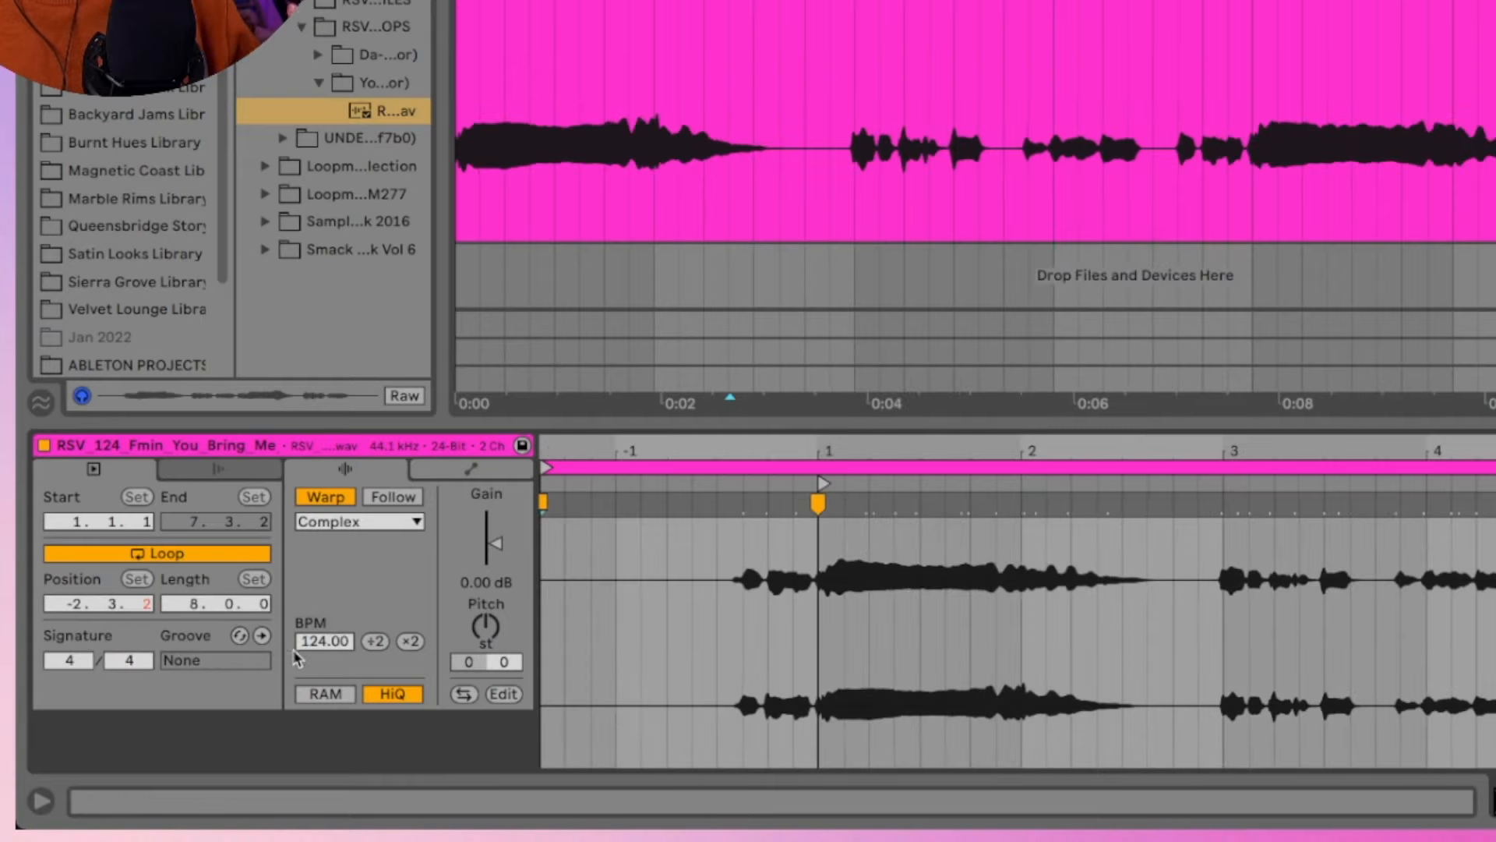
mouse_move(797, 469)
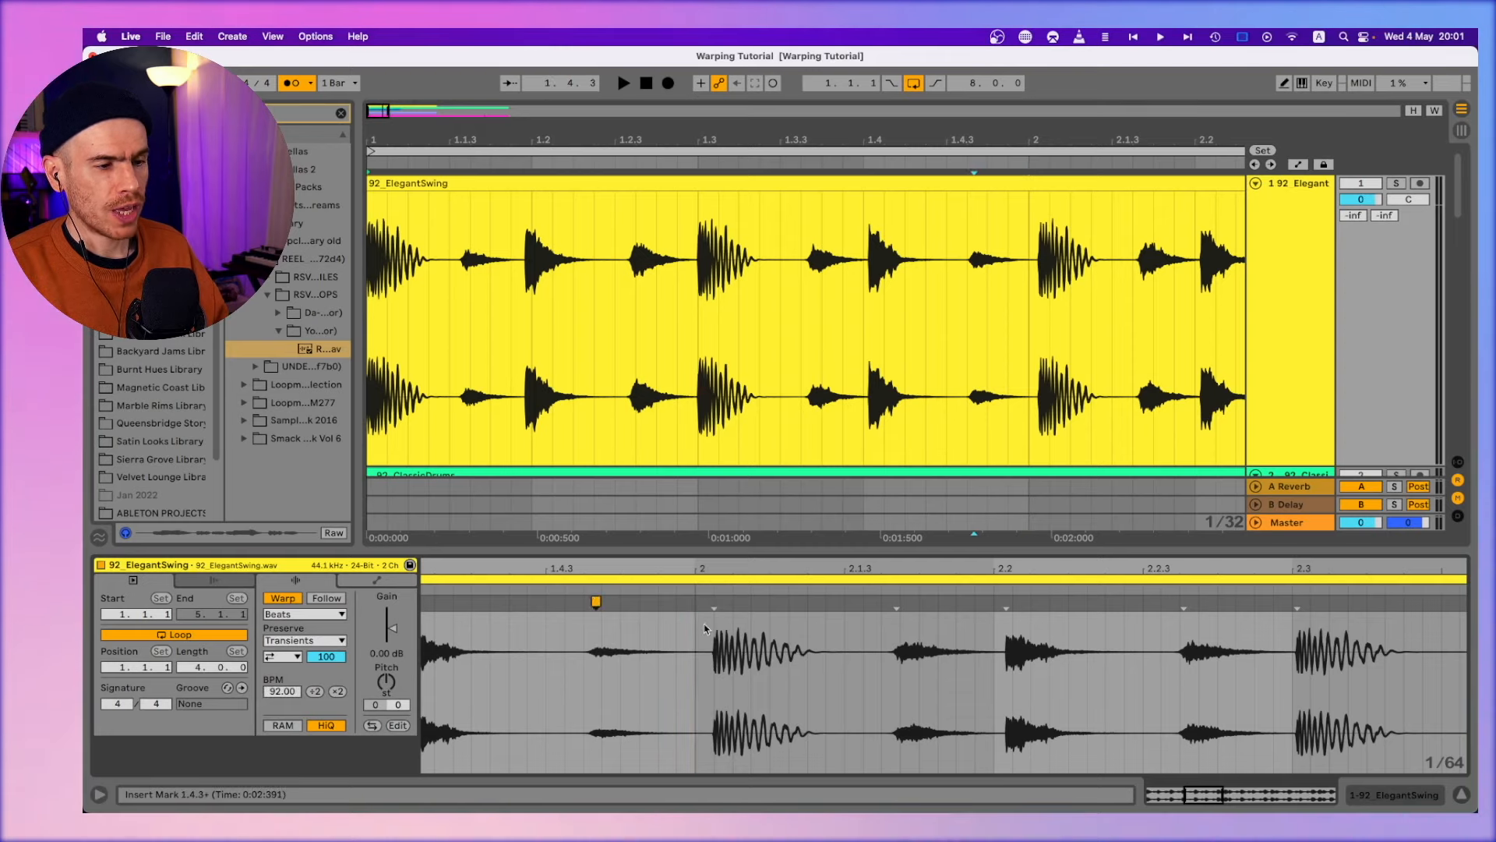
mouse_move(870, 635)
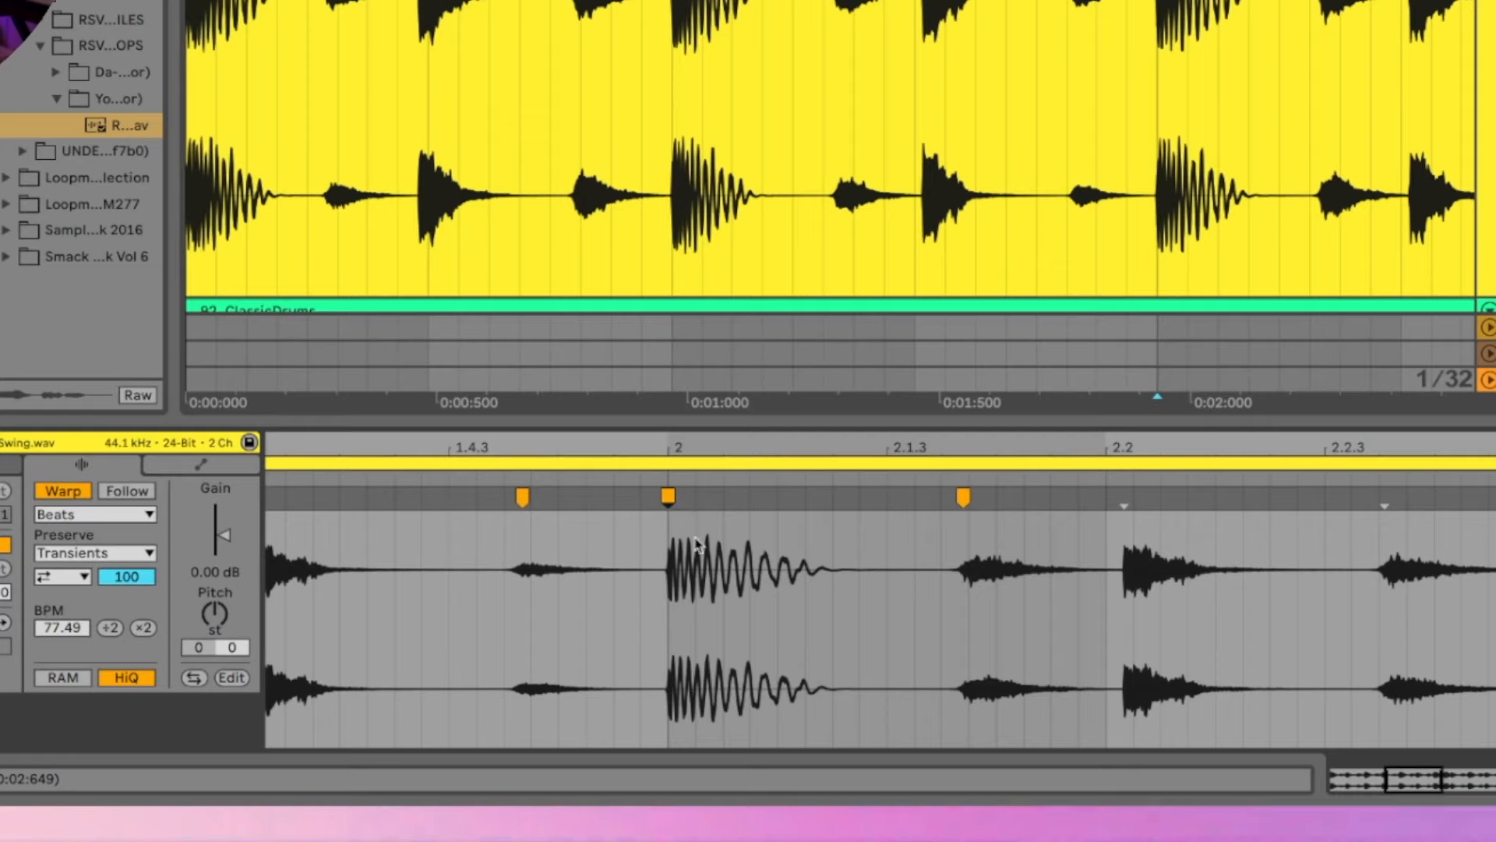
mouse_move(678, 545)
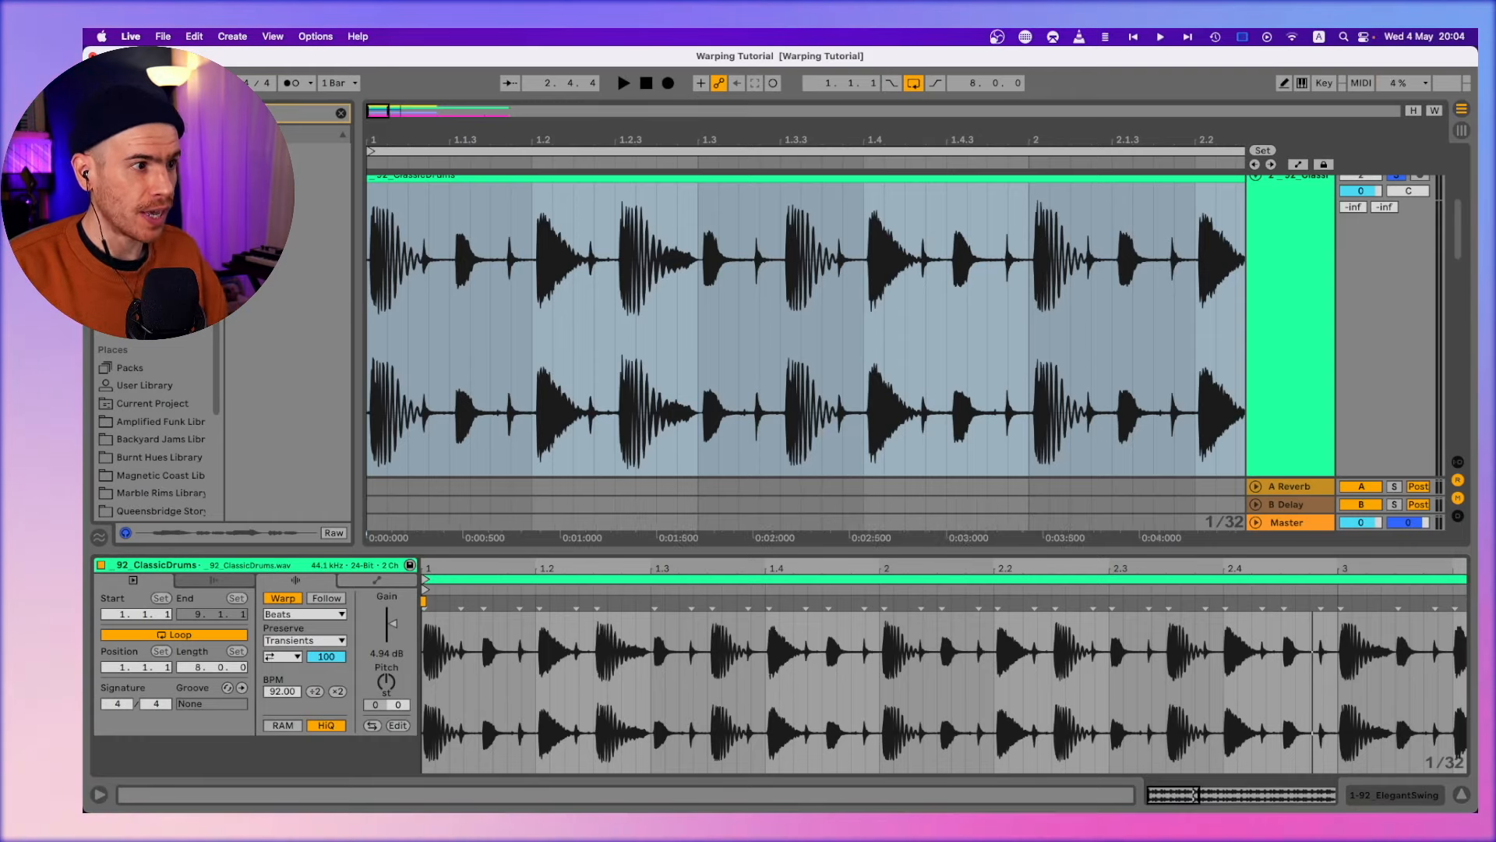
Set the ClassicDrums loop's Transient Loop Mode to Loop Forward and adjust its clip tempo
left_click(622, 82)
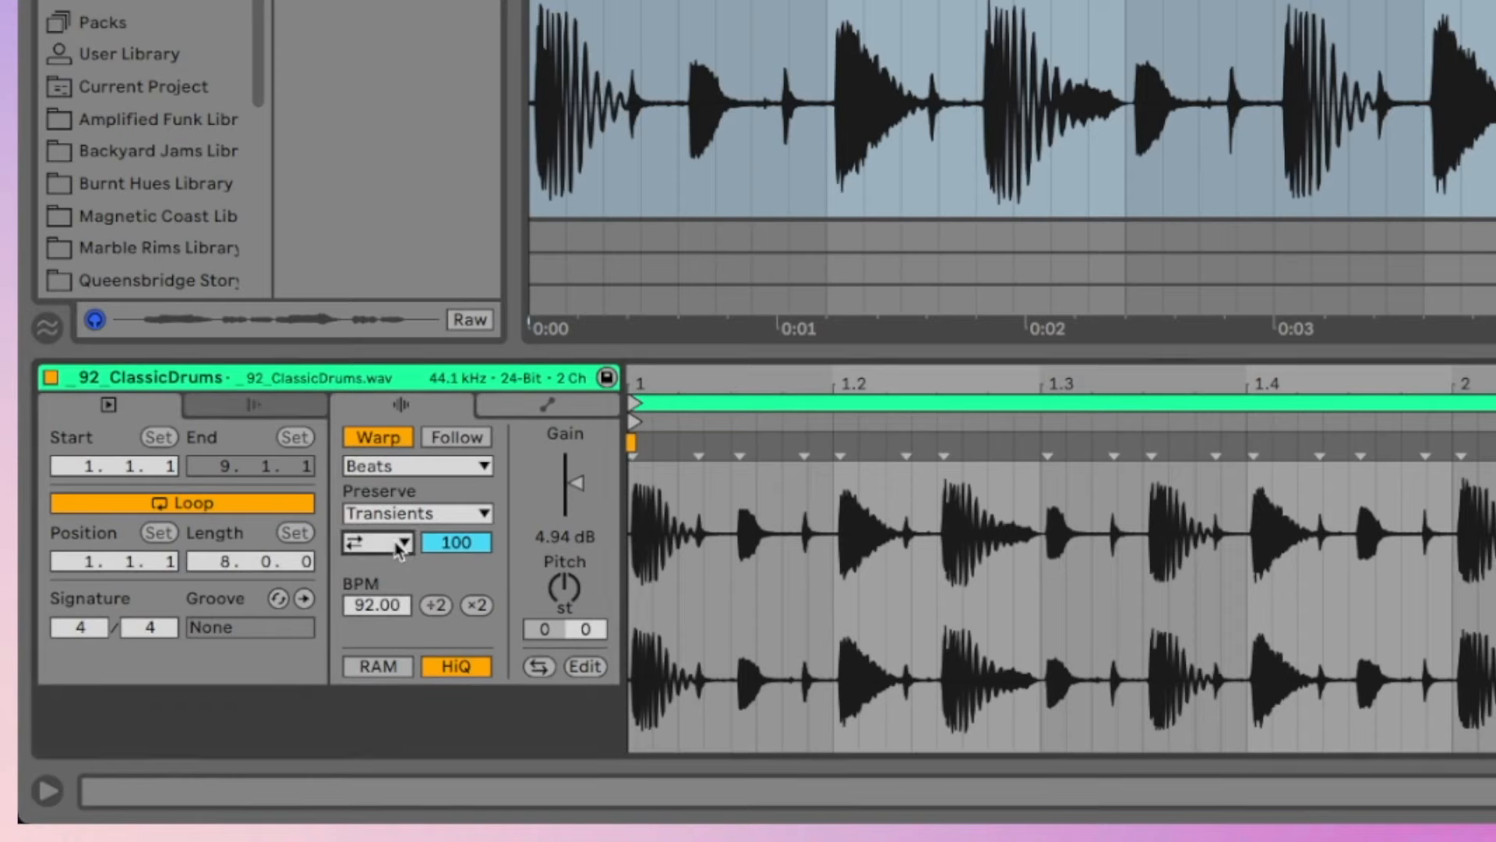
left_click(380, 543)
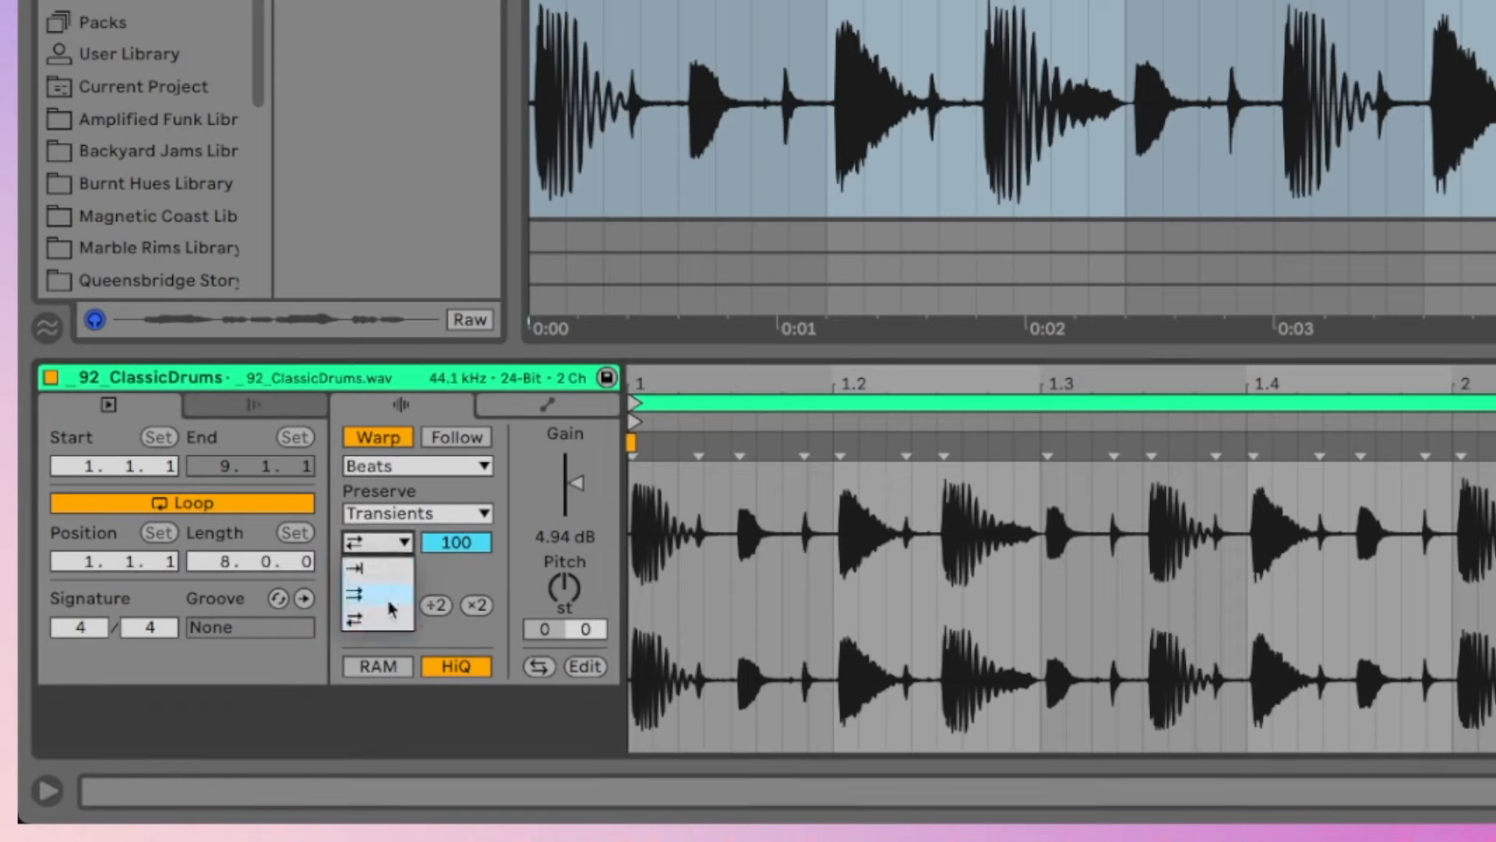
left_click(356, 594)
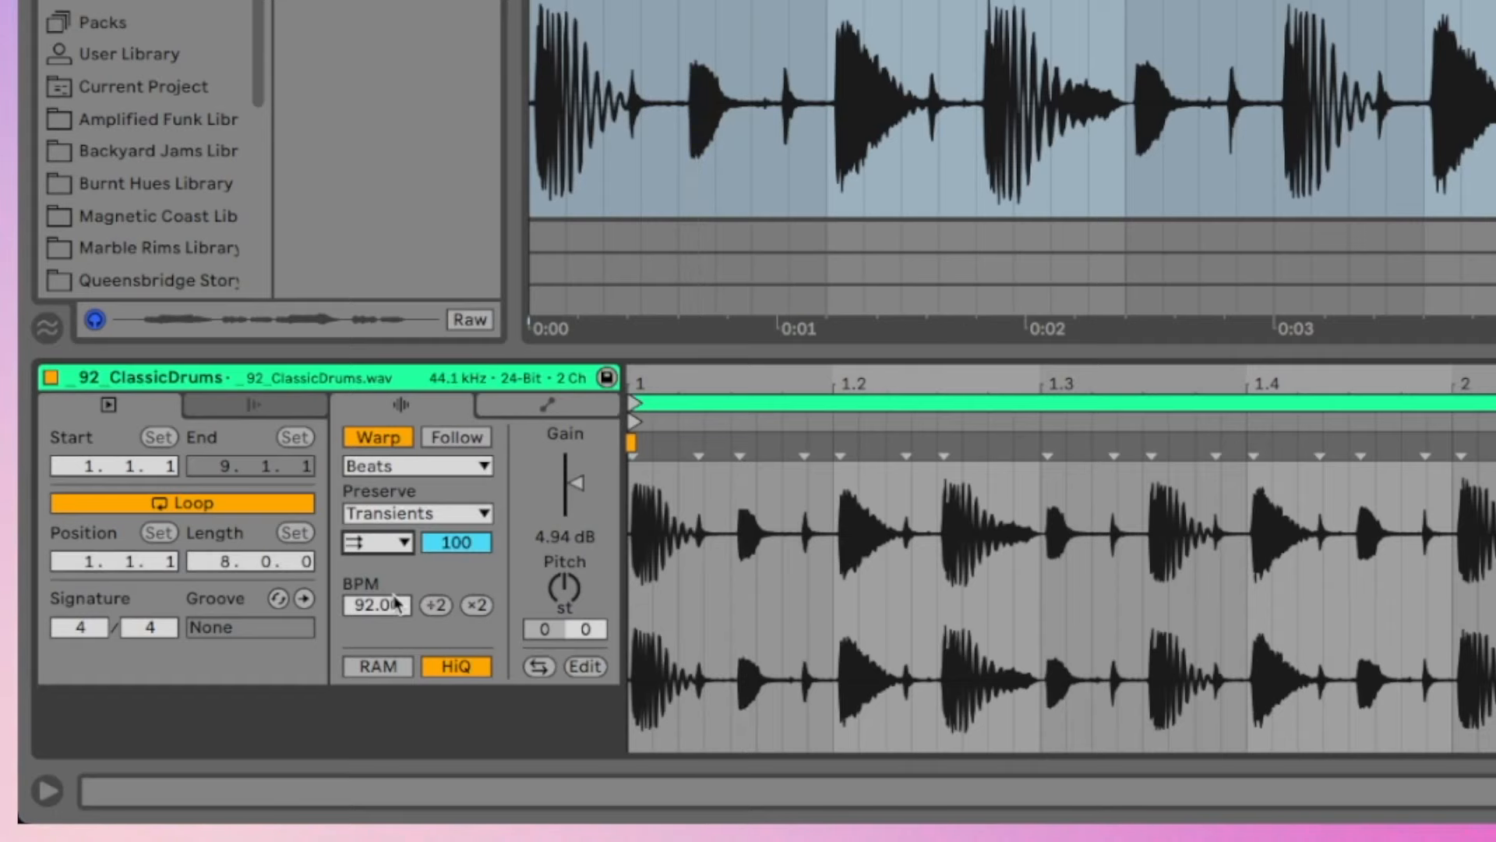
left_click(375, 605)
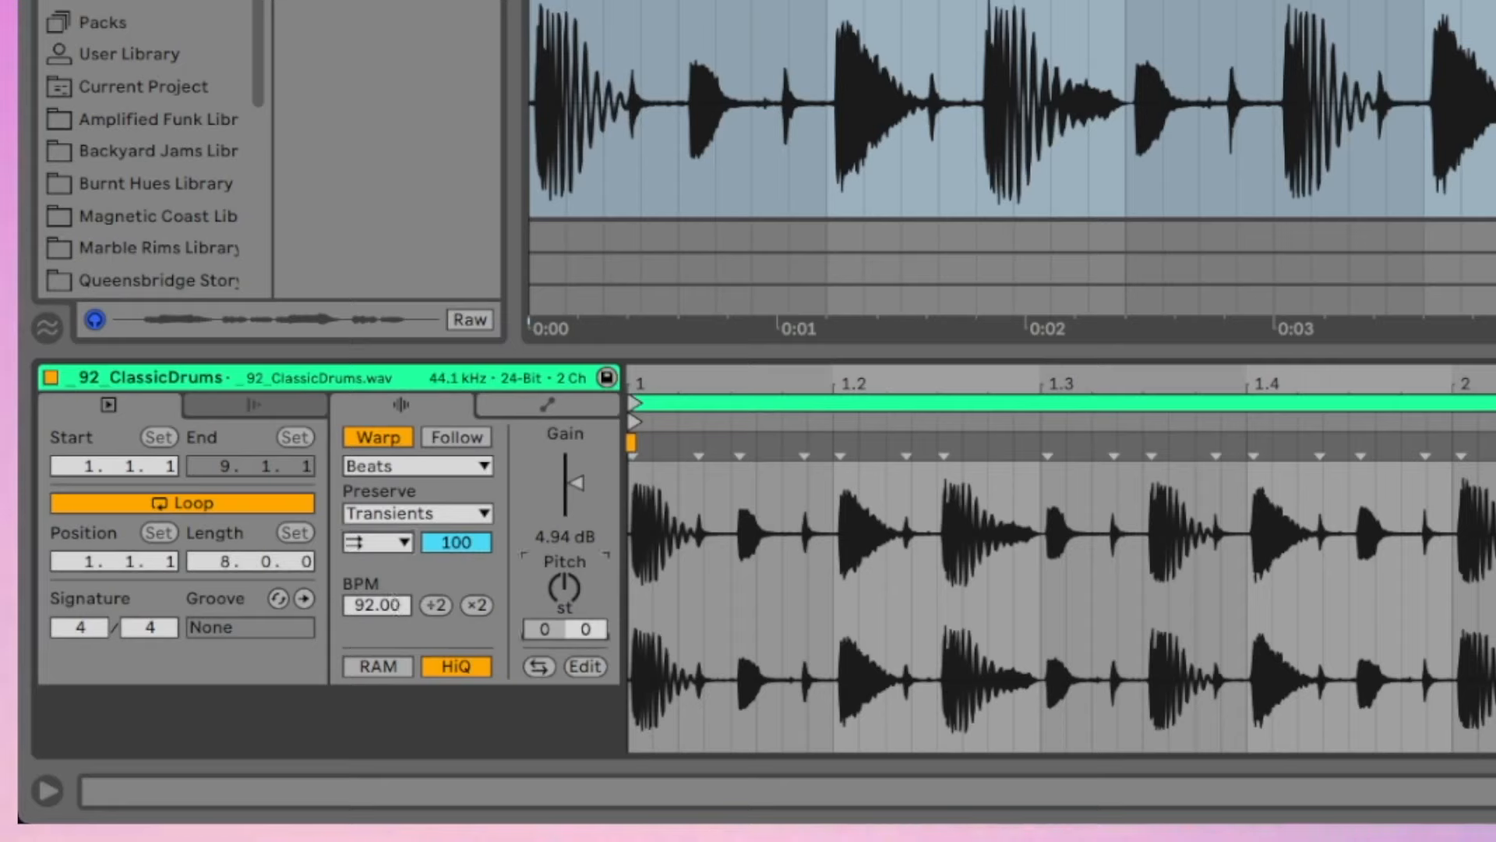
left_click(546, 628)
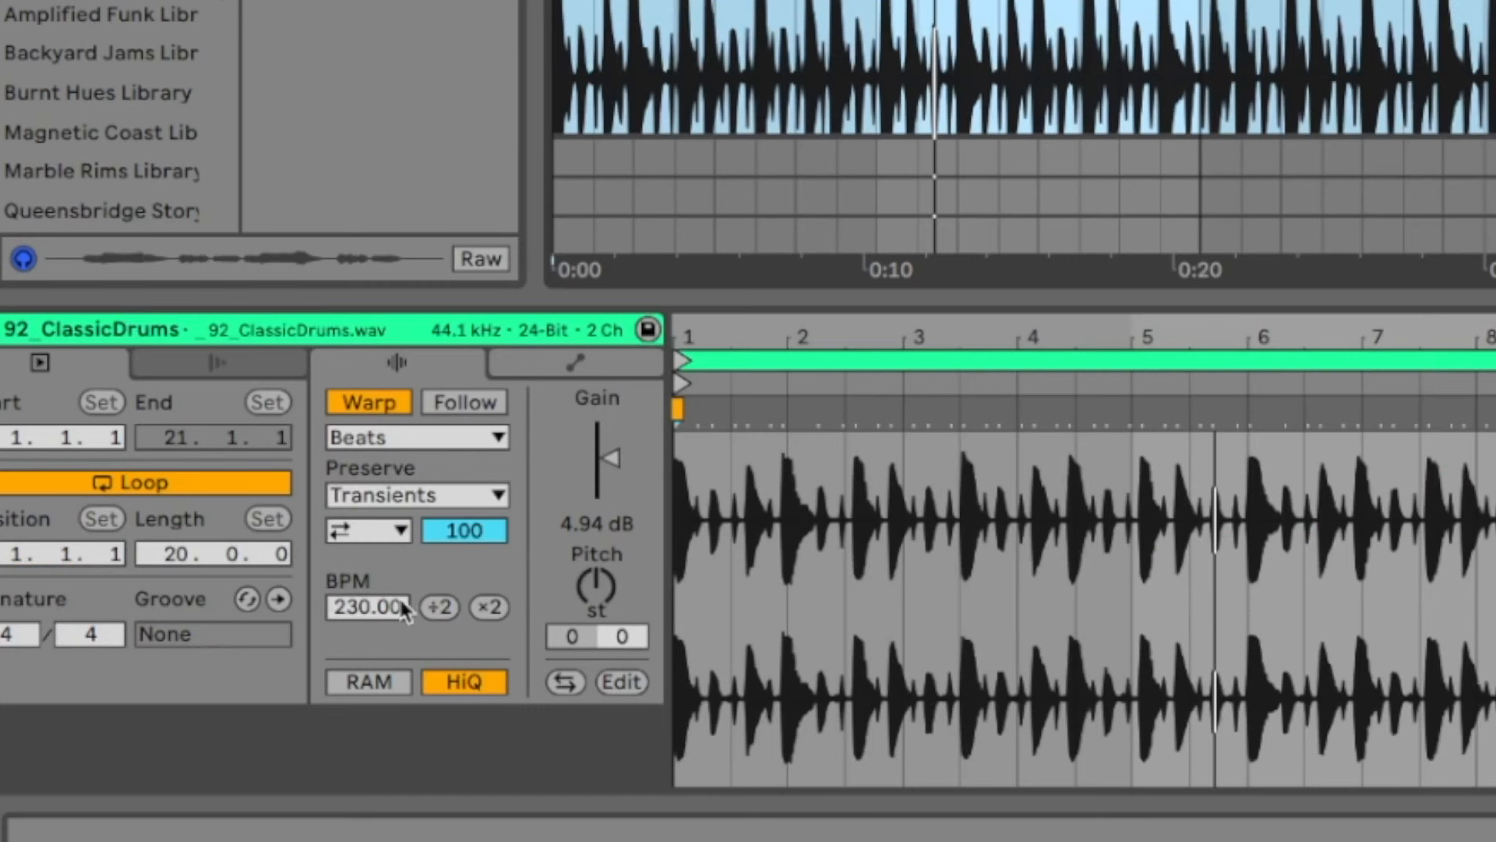
mouse_move(354, 640)
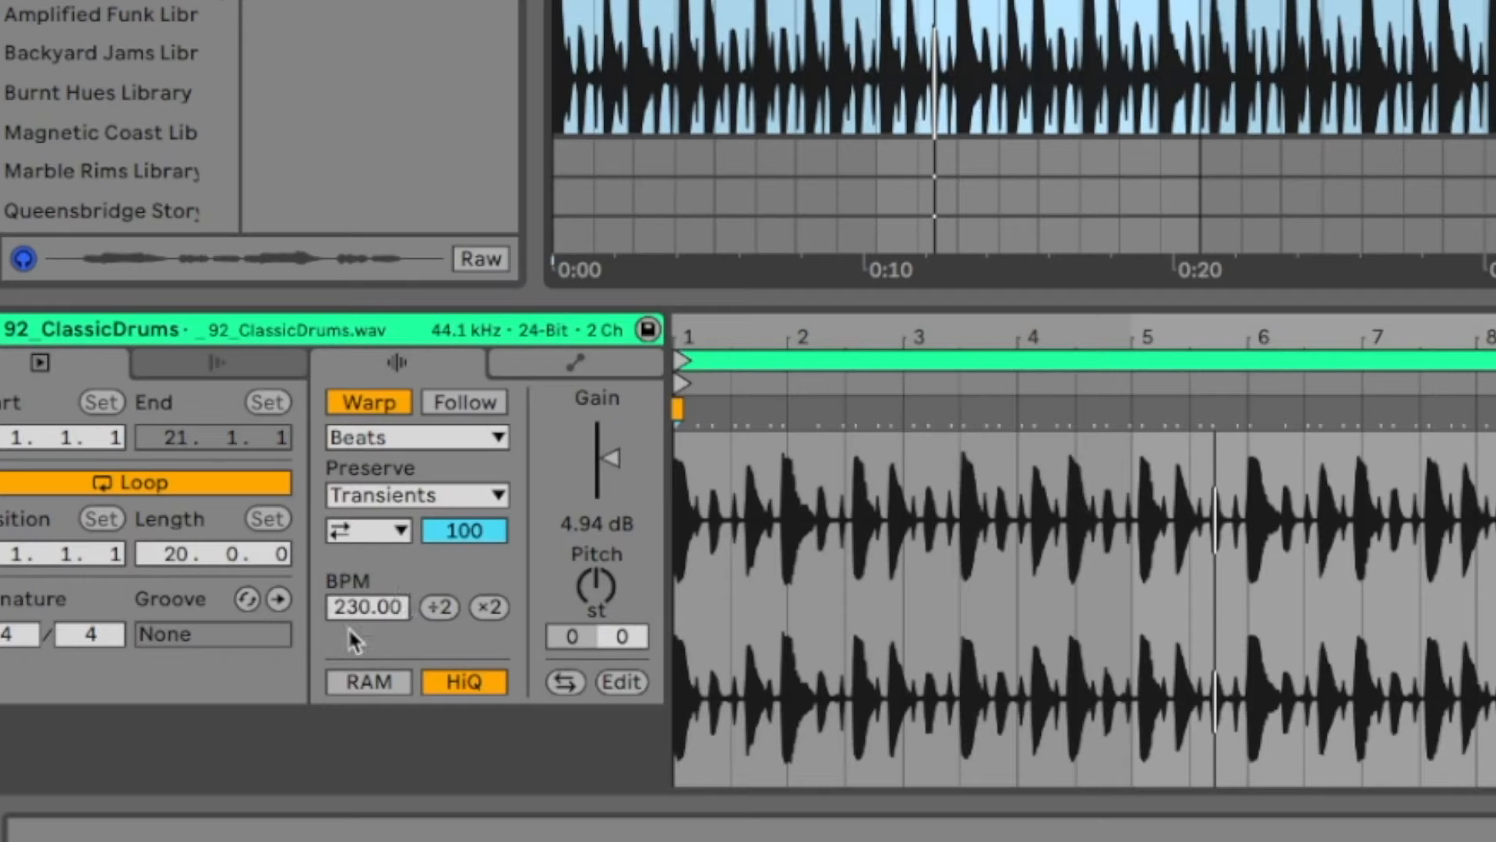
mouse_move(354, 653)
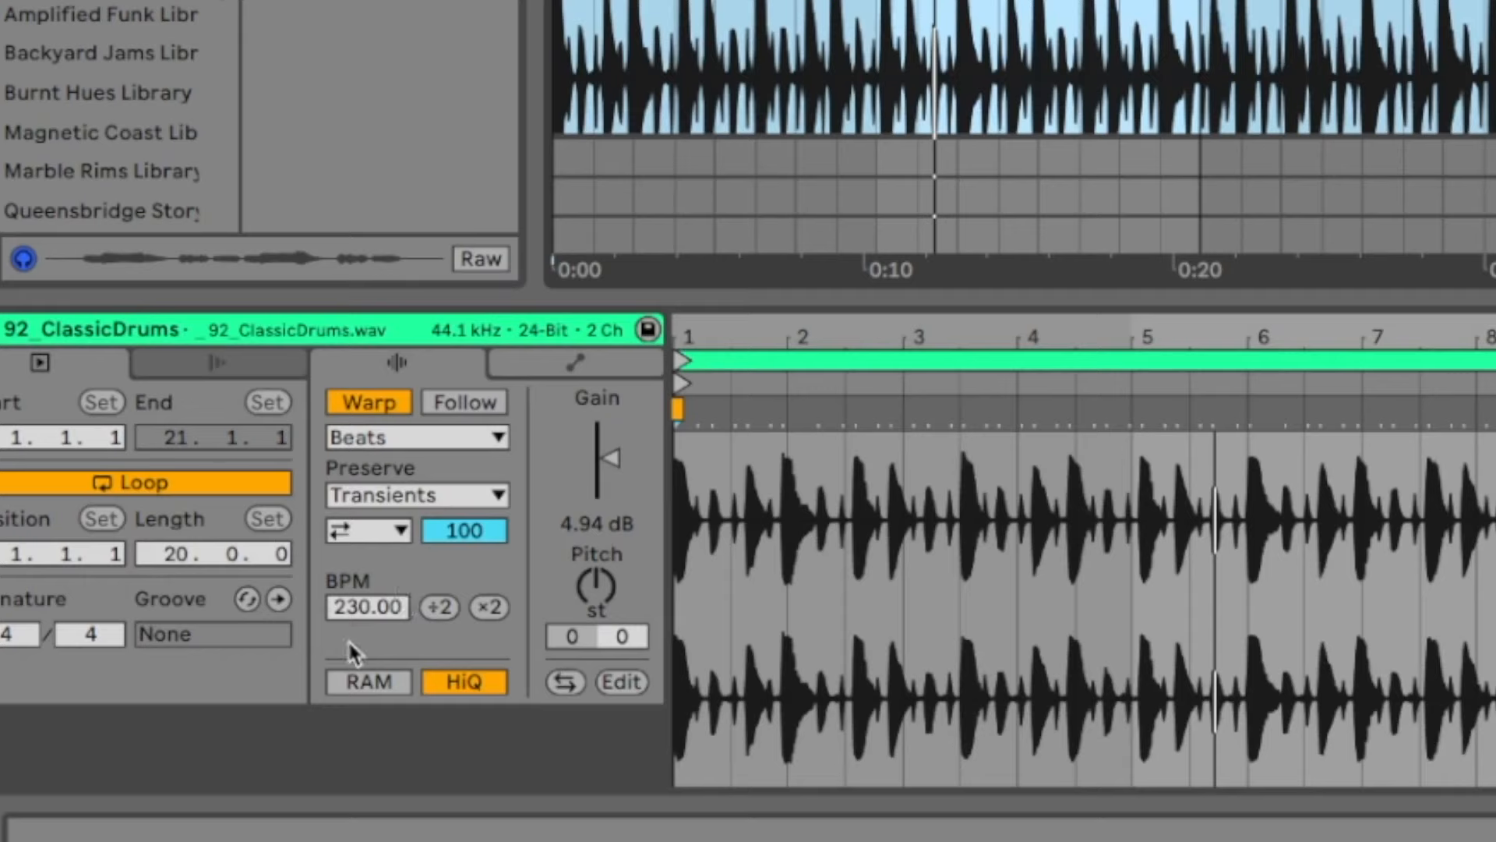